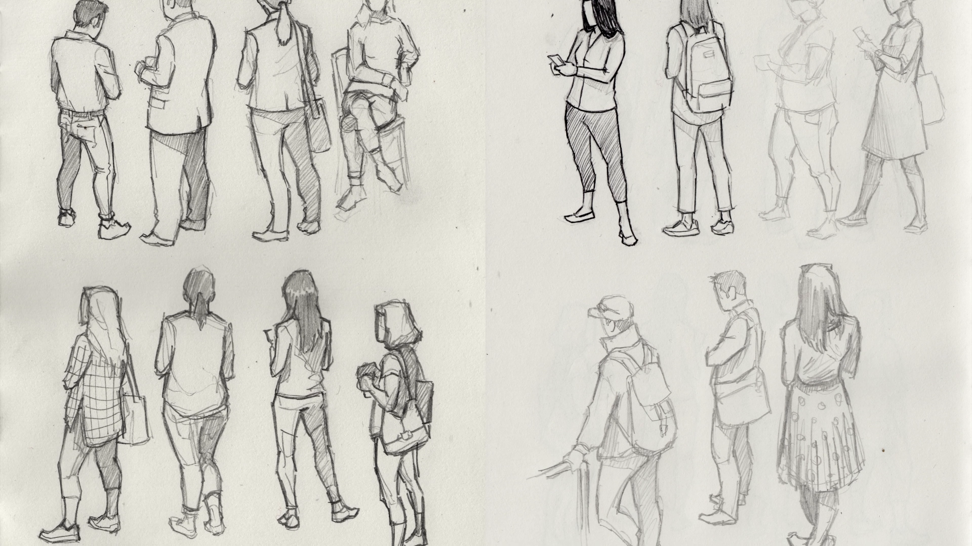
scroll(down, 3)
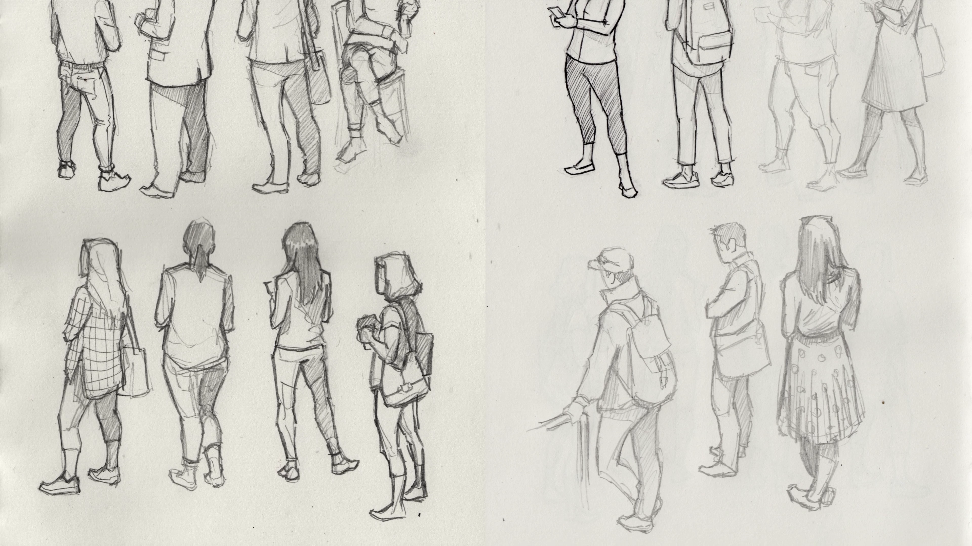
scroll(down, 3)
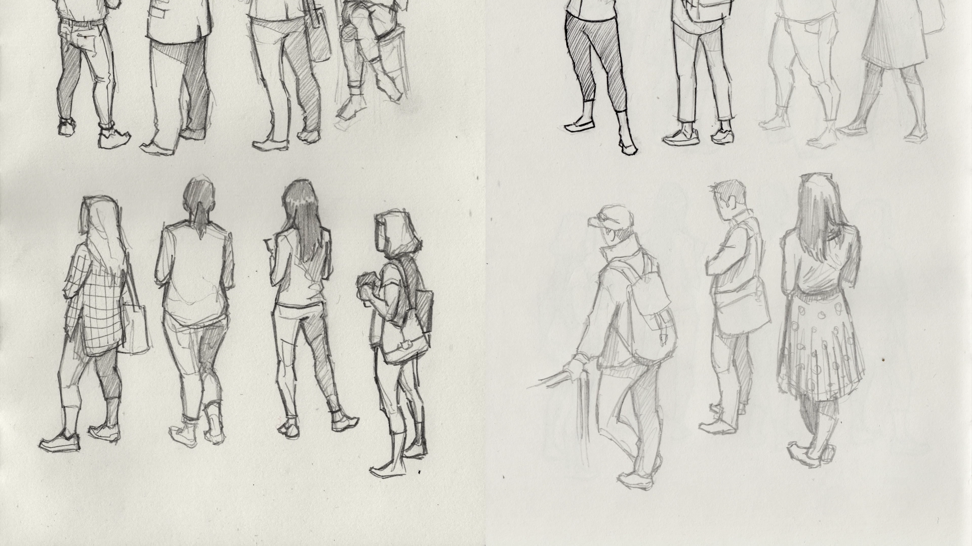